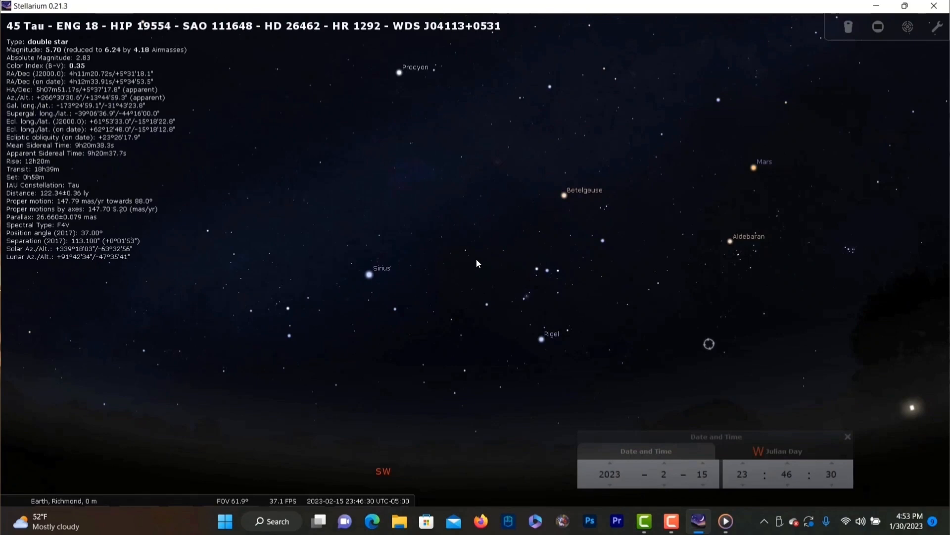
Select dark nebula LDN 1646 and zoom out until Alnitak, Alnilam and Mintaka appear.
{"action": "left_click", "coordinate": [478, 255]}
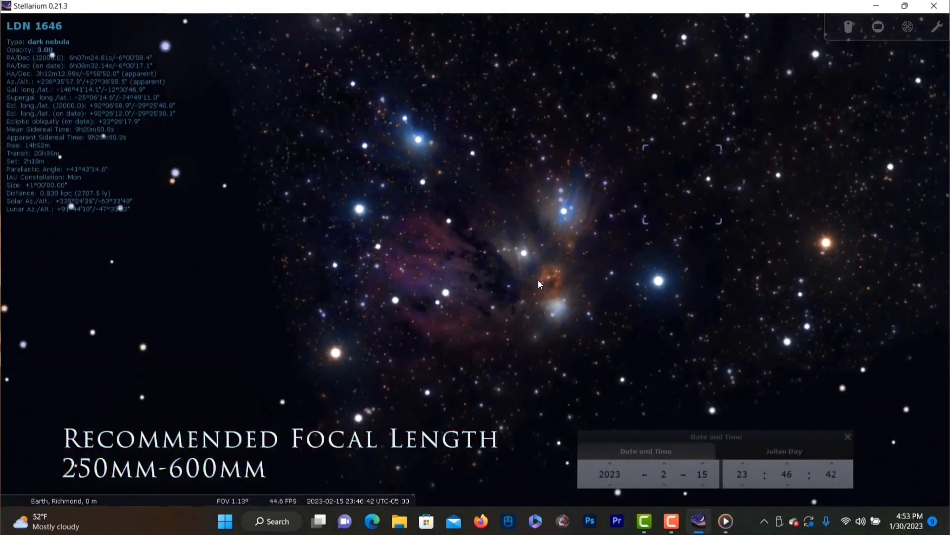
{"action": "scroll", "scroll_direction": "down", "scroll_amount": 3}
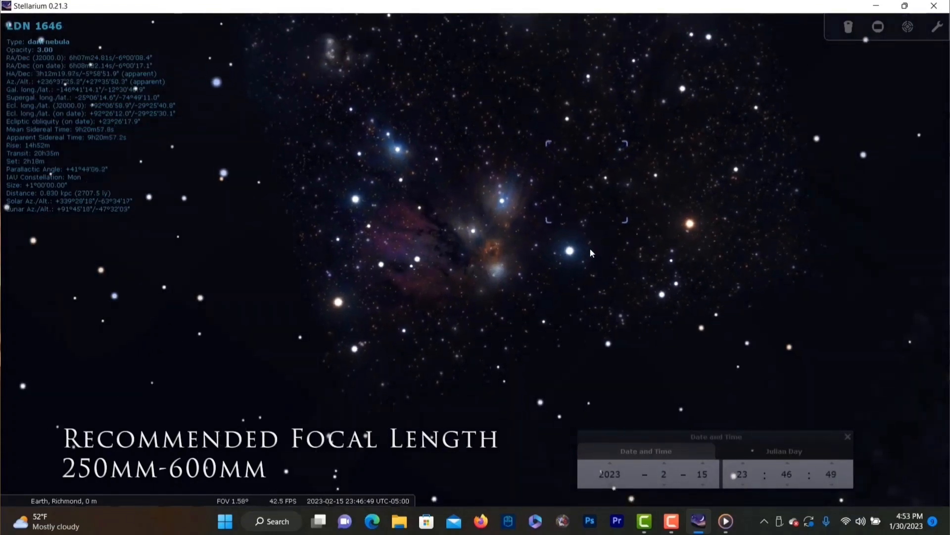
{"action": "scroll", "scroll_direction": "down", "scroll_amount": 3}
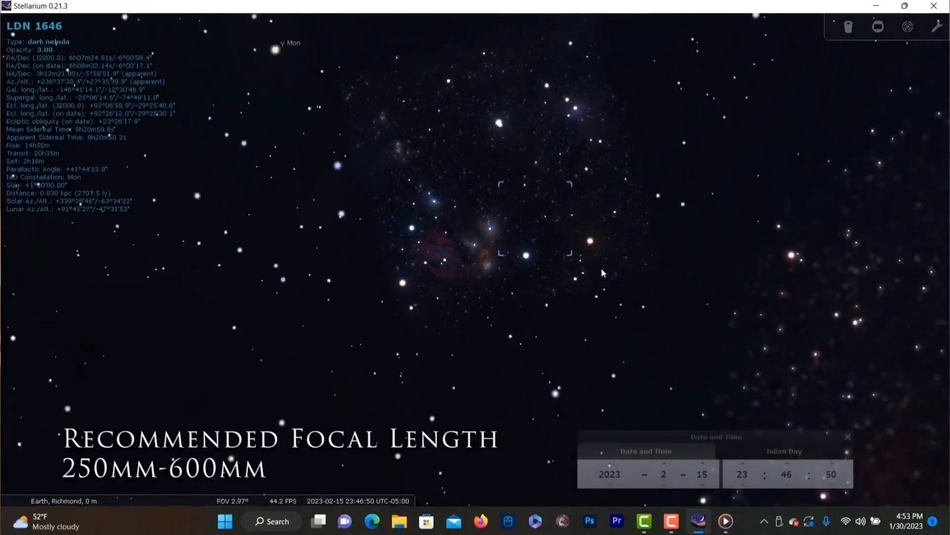
{"action": "scroll", "scroll_direction": "down", "scroll_amount": 3}
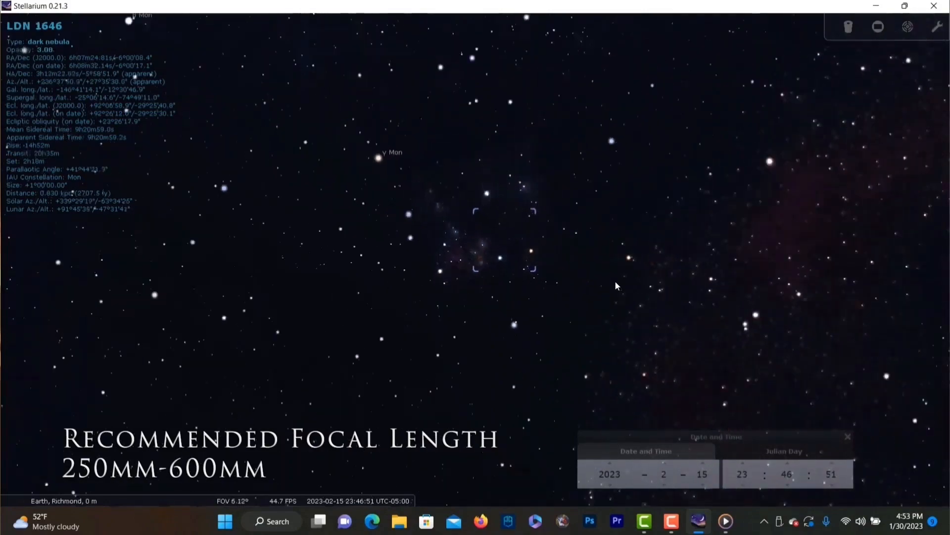
{"action": "scroll", "scroll_direction": "down", "scroll_amount": 3}
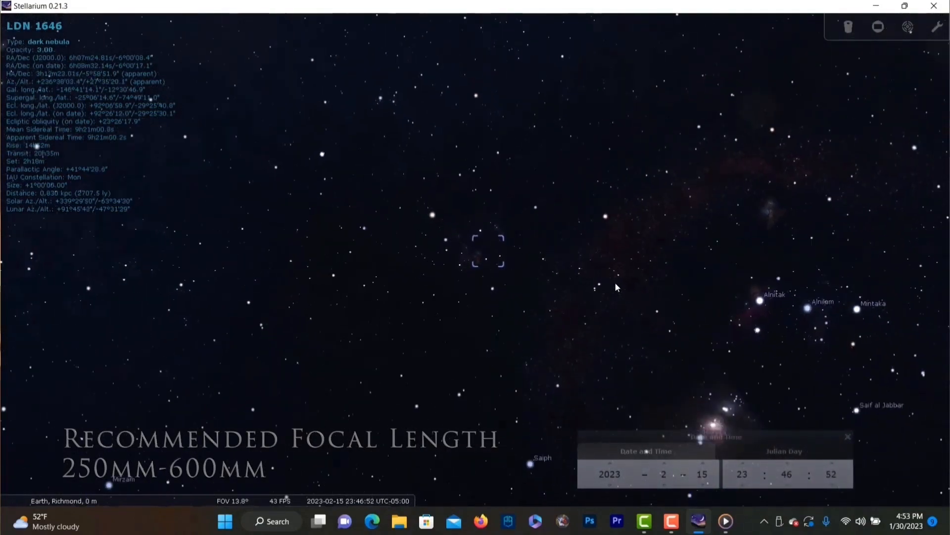
{"action": "left_click", "coordinate": [518, 291]}
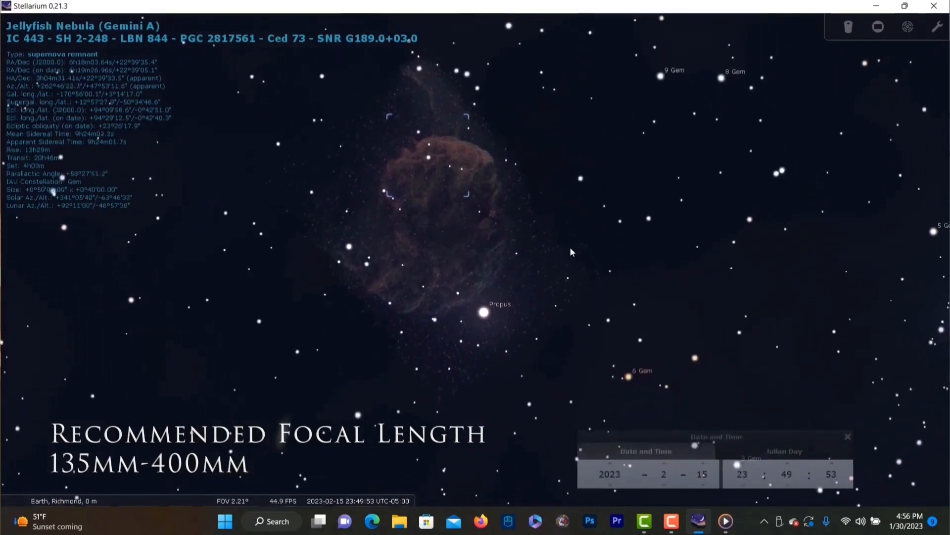
Zoom out slightly from the Jellyfish Nebula to include Propus and nearby Gemini stars.
{"action": "scroll", "scroll_direction": "down", "scroll_amount": 3}
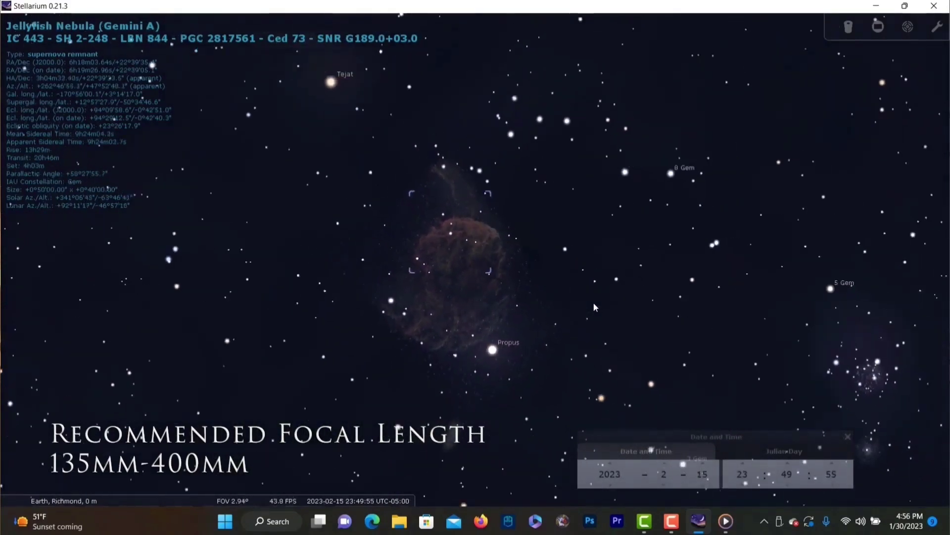
{"action": "scroll", "scroll_direction": "down", "scroll_amount": 3}
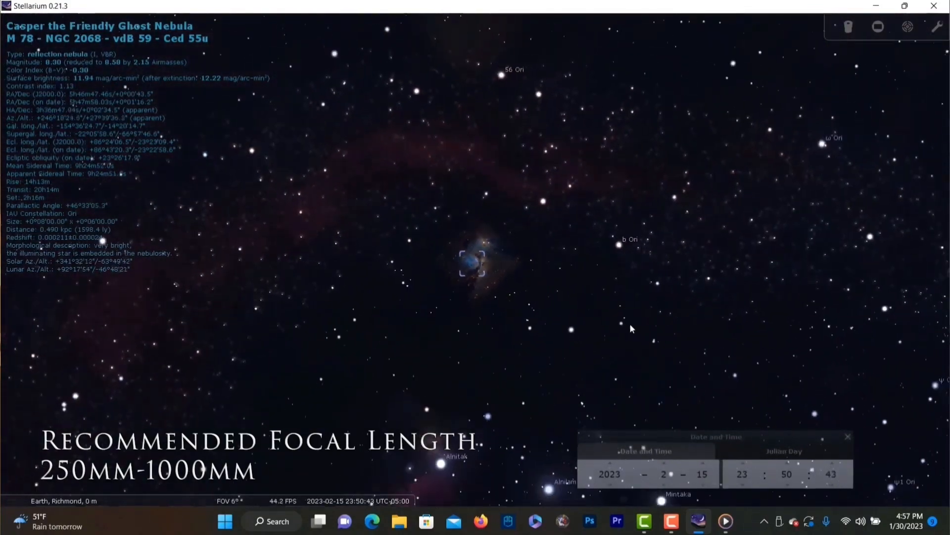
Zoom out around M 78 to about a 6° field showing its dusty surroundings.
{"action": "scroll", "scroll_direction": "down", "scroll_amount": 3}
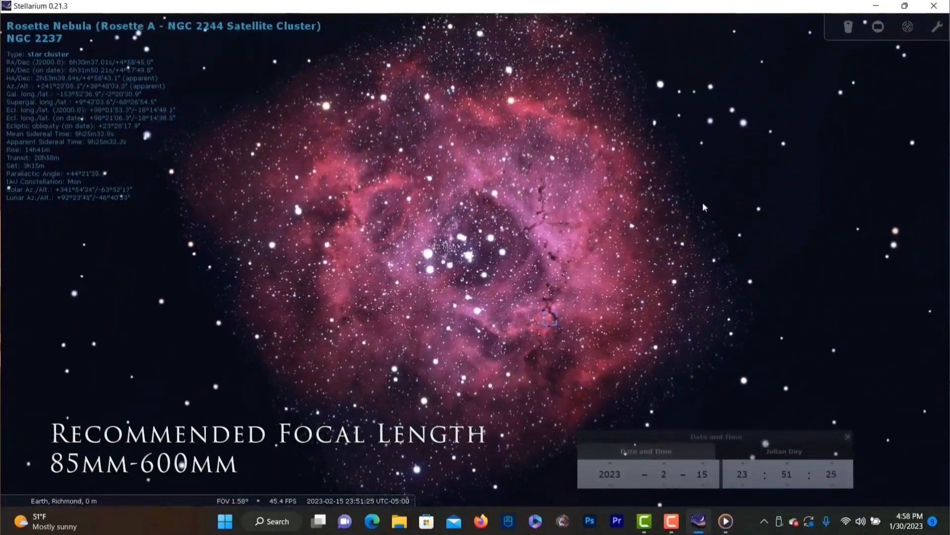
Select the double star MZA 19 at the Rosette Nebula's centre.
{"action": "left_click", "coordinate": [499, 253]}
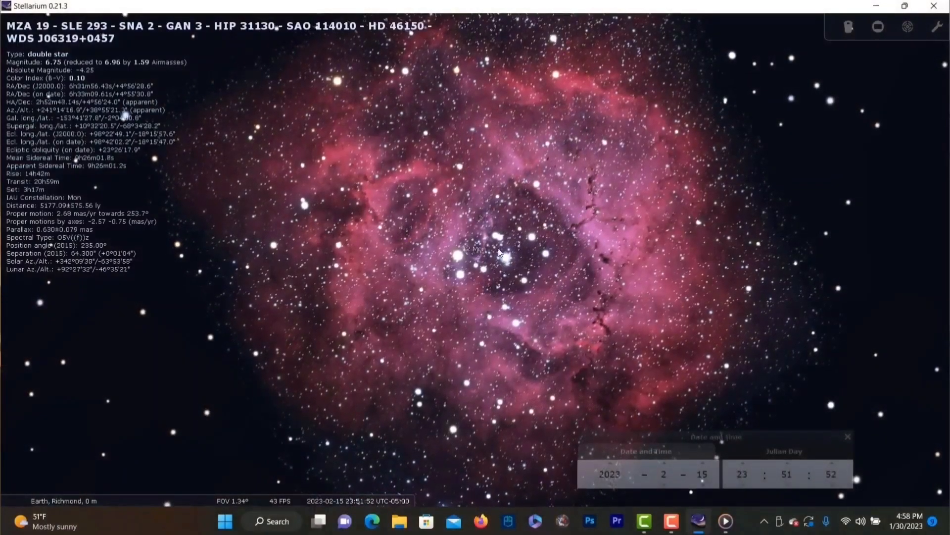
{"action": "left_click", "coordinate": [502, 260]}
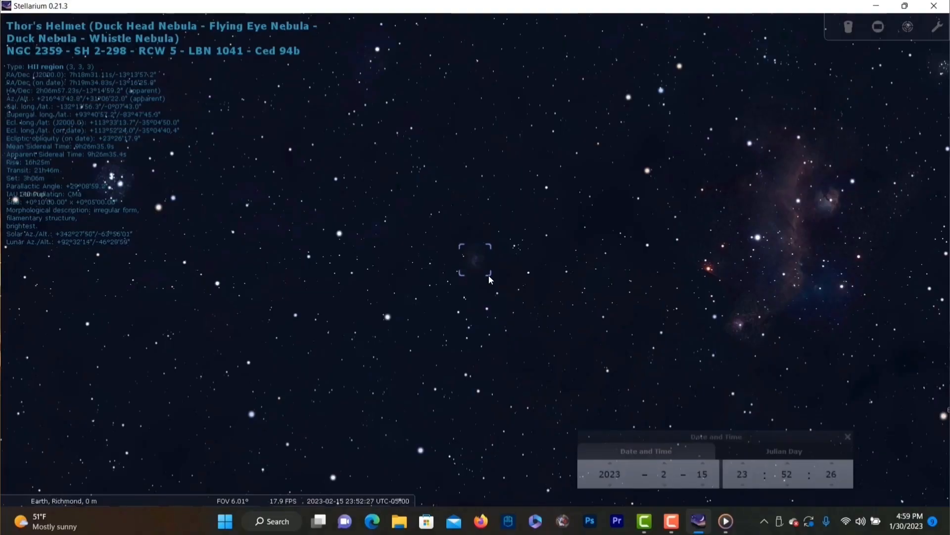
Zoom Thor's Helmet to about a 0.3° field so its blue shell fills the view.
{"action": "scroll", "scroll_direction": "up", "scroll_amount": 3}
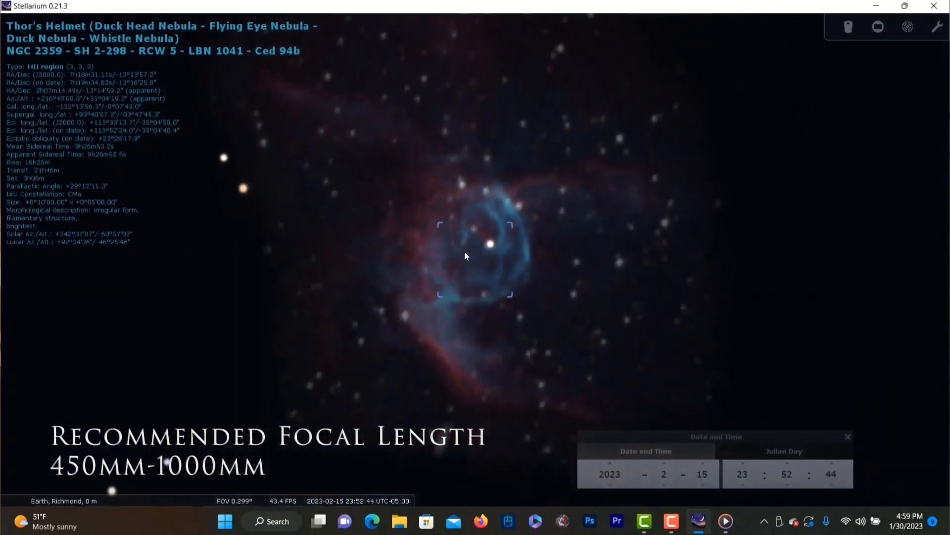
{"action": "scroll", "scroll_direction": "down", "scroll_amount": 3}
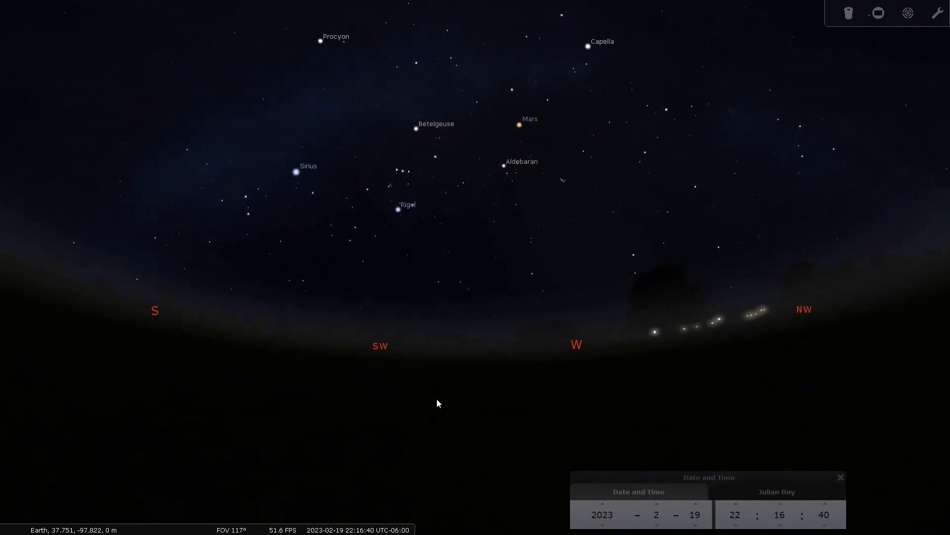
{"action": "mouse_move", "coordinate": [635, 512]}
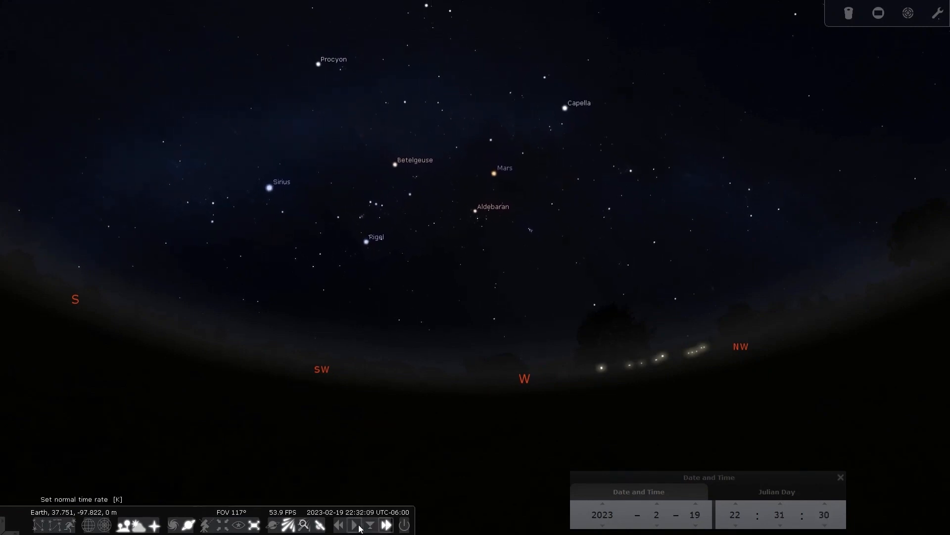
Reset the time rate to normal, then increase time speed to fast-forward the evening.
{"action": "left_click", "coordinate": [354, 525]}
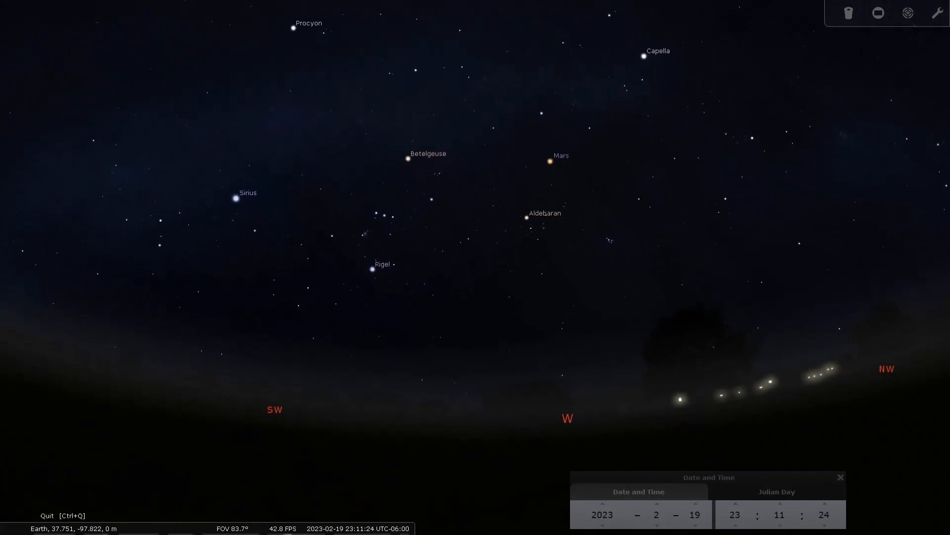
{"action": "mouse_move", "coordinate": [384, 523]}
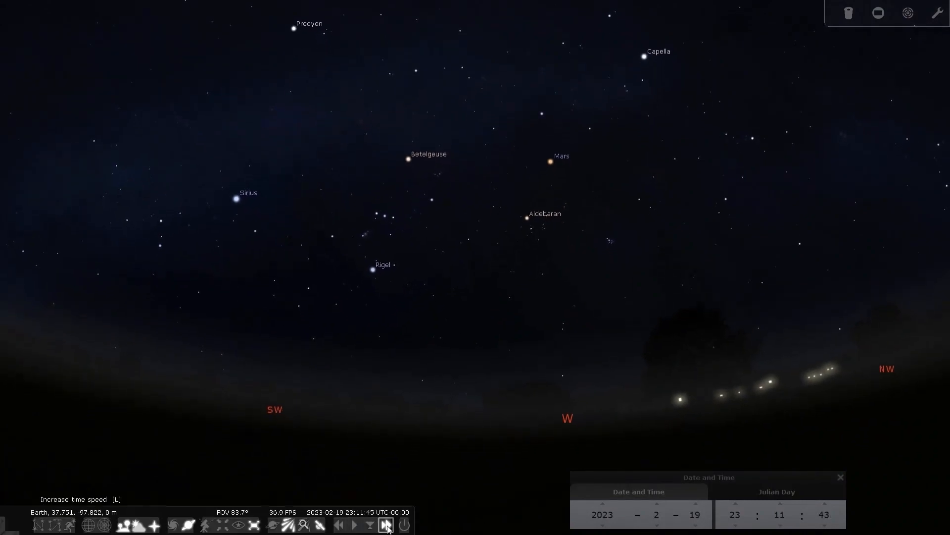
{"action": "left_click", "coordinate": [385, 525]}
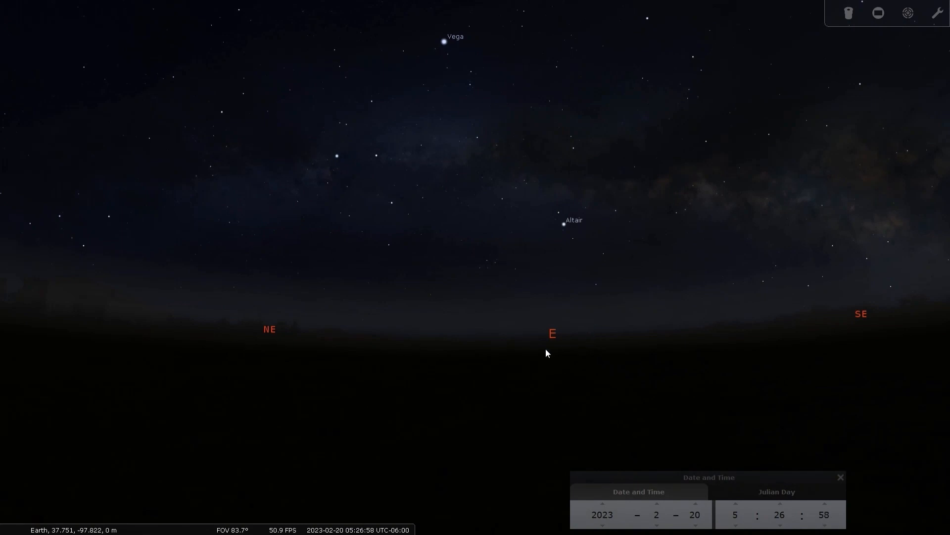
{"action": "mouse_move", "coordinate": [423, 362]}
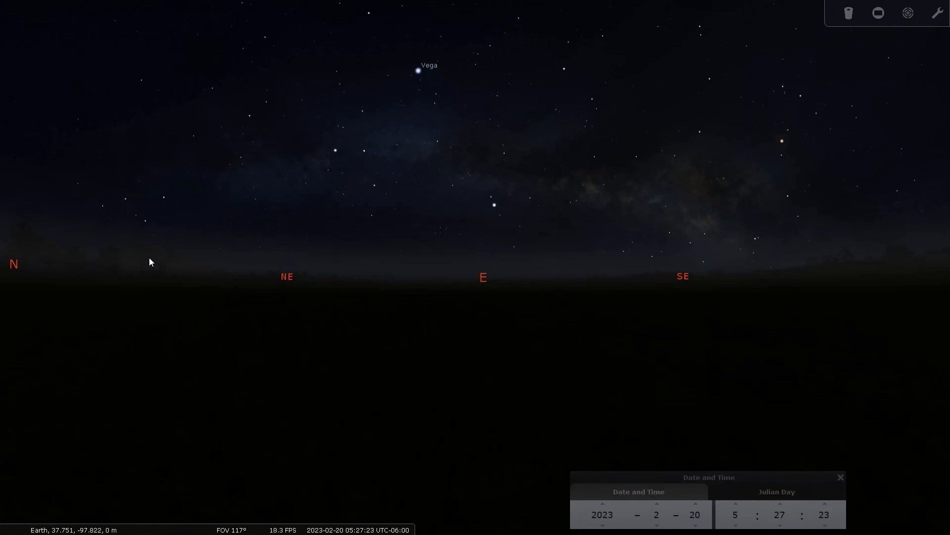
{"action": "mouse_move", "coordinate": [636, 287]}
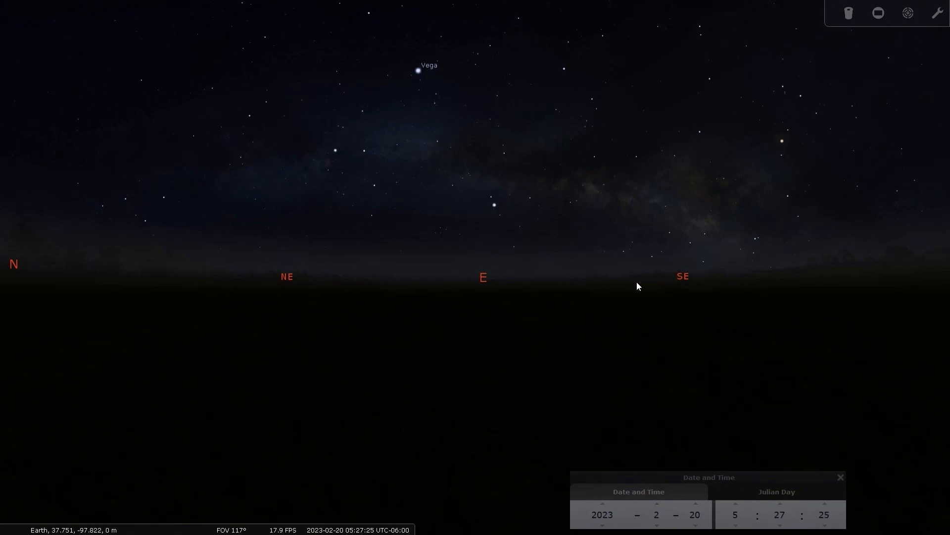
{"action": "mouse_move", "coordinate": [591, 250]}
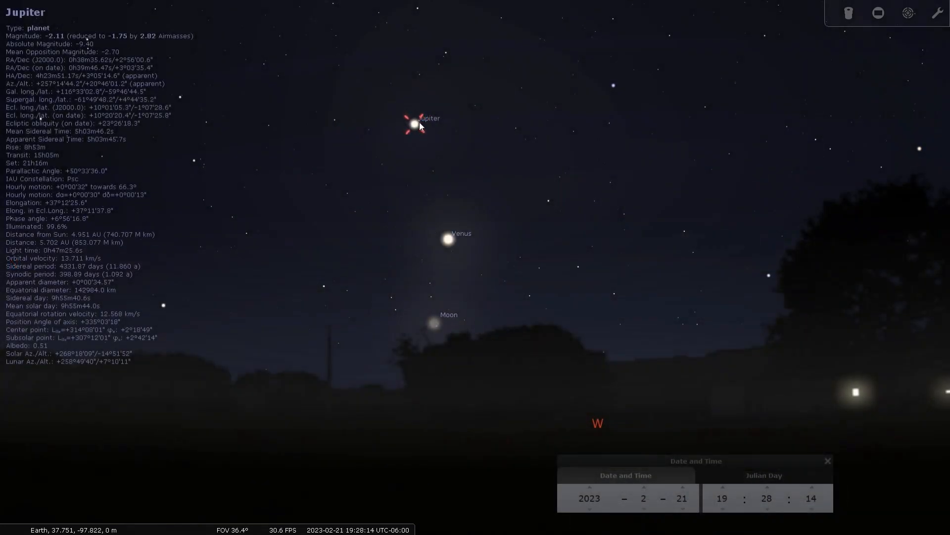
{"action": "mouse_move", "coordinate": [437, 335]}
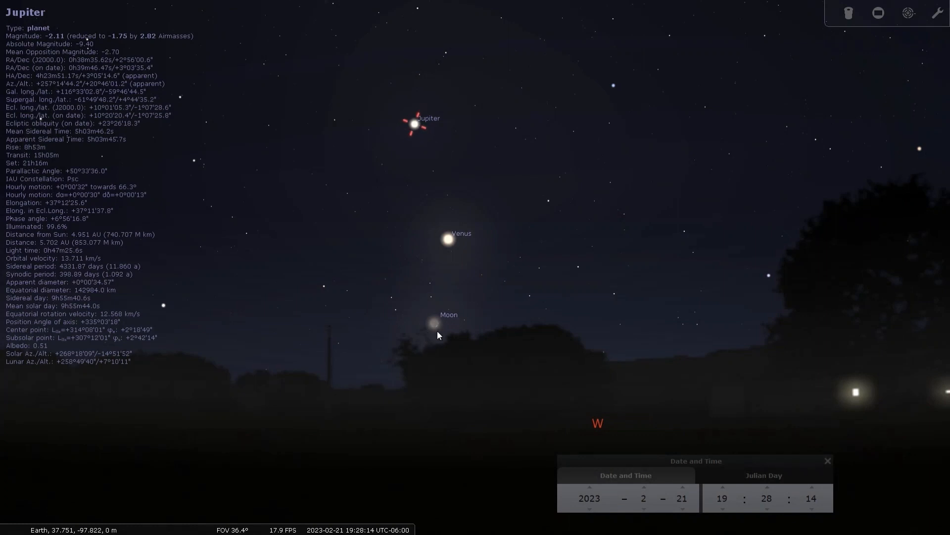
{"action": "mouse_move", "coordinate": [441, 278]}
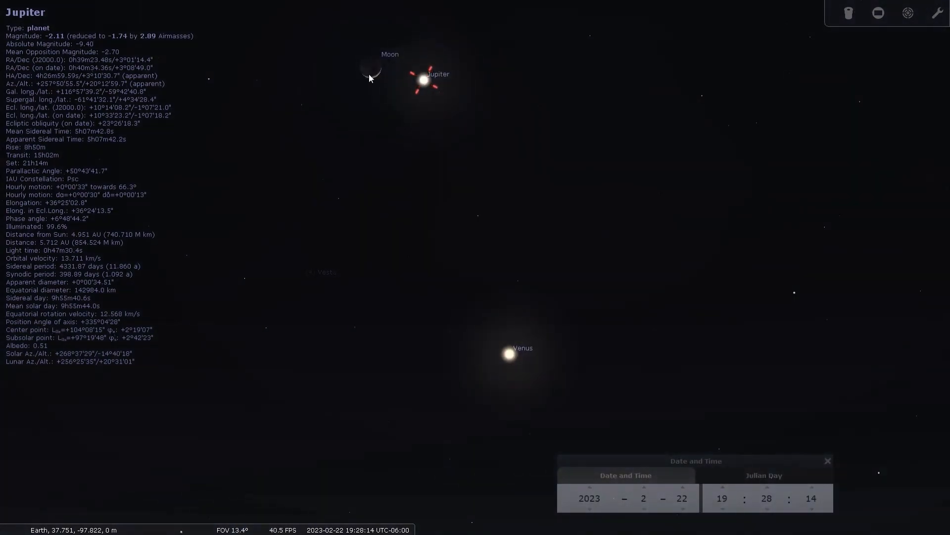
{"action": "mouse_move", "coordinate": [480, 349]}
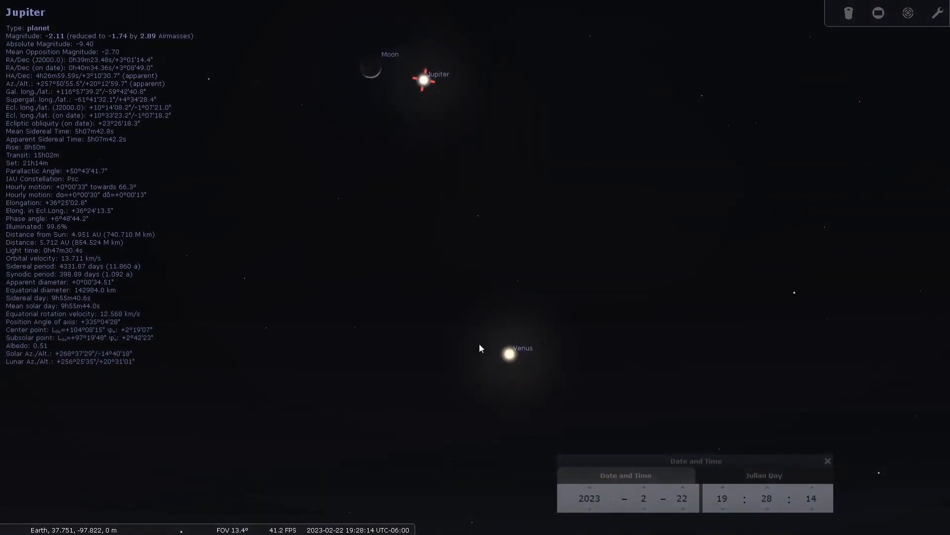
Frame the Moon, Jupiter and Venus above the western horizon on 22 February.
{"action": "scroll", "scroll_direction": "down", "scroll_amount": 3}
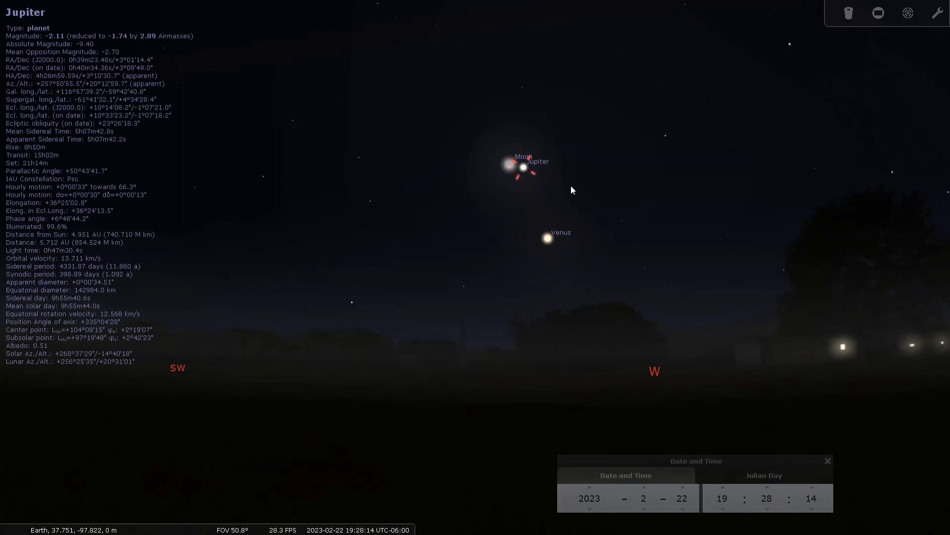
{"action": "mouse_move", "coordinate": [585, 296]}
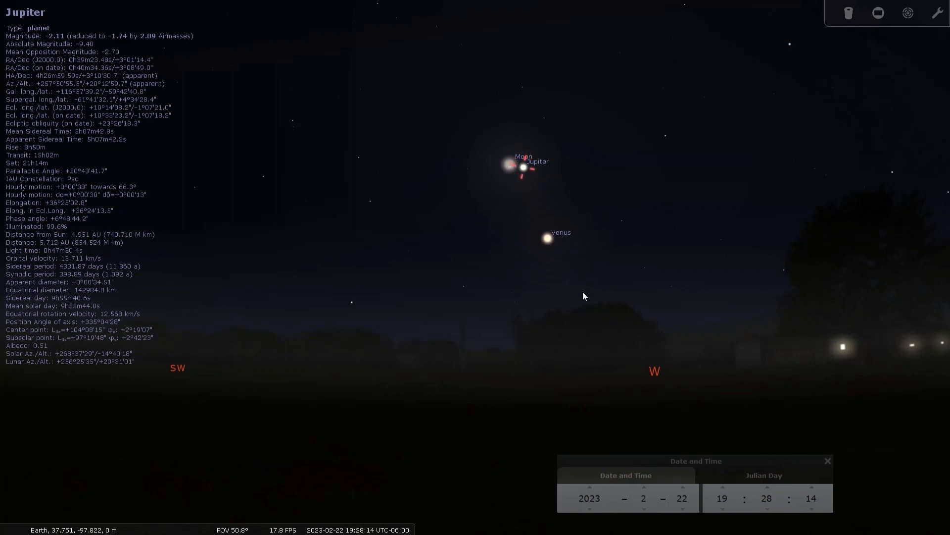
{"action": "left_click_drag", "start_coordinate": [582, 296], "coordinate": [491, 327]}
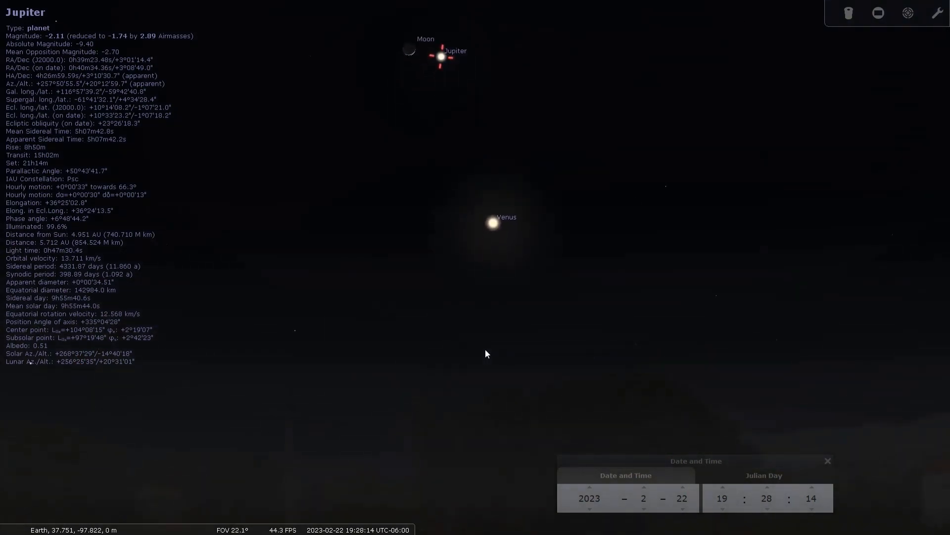
{"action": "scroll", "scroll_direction": "down", "scroll_amount": 3}
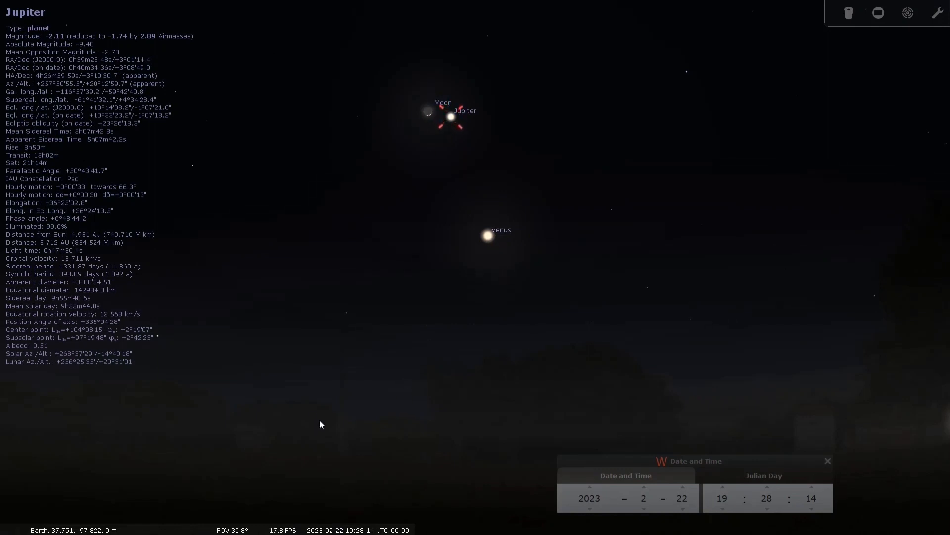
{"action": "scroll", "scroll_direction": "down", "scroll_amount": 3}
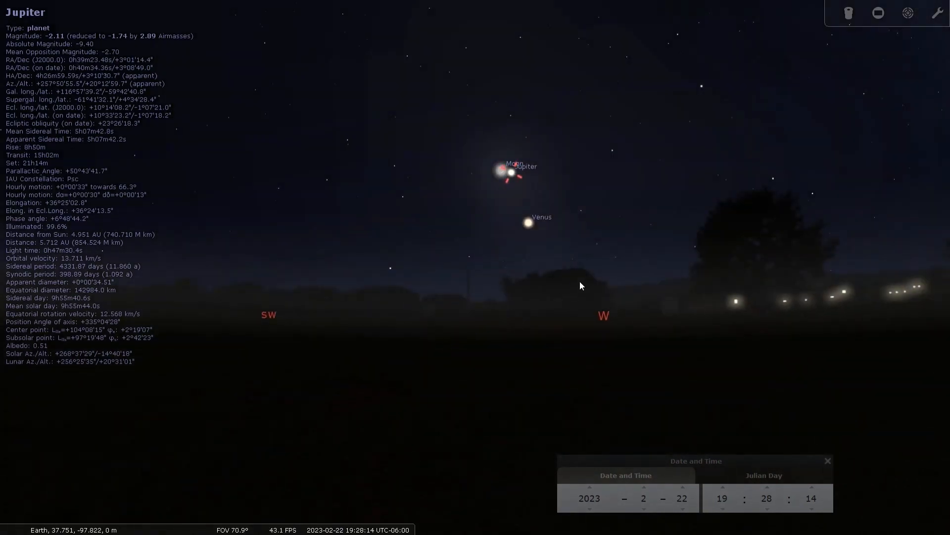